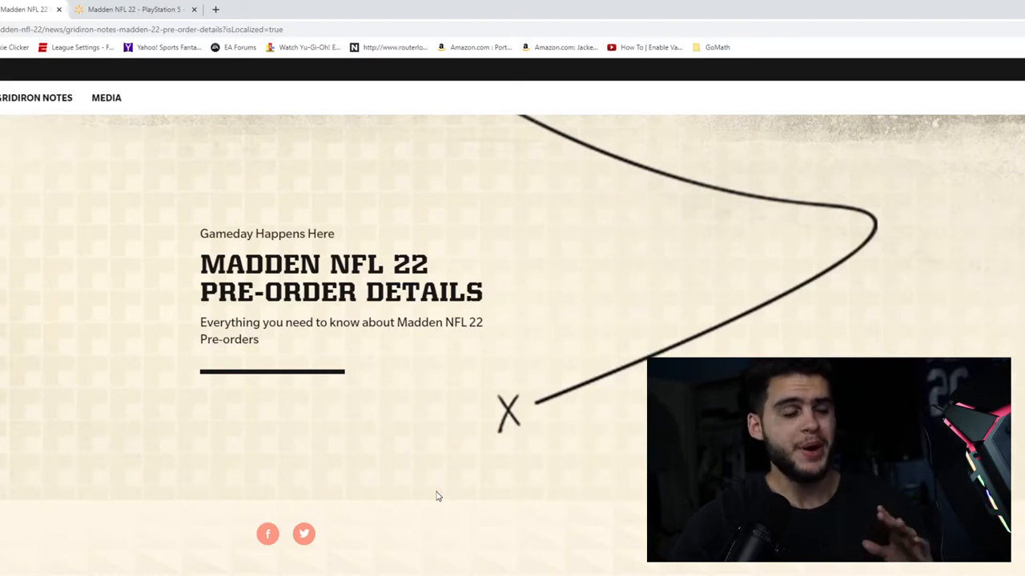
mouse_move(489, 517)
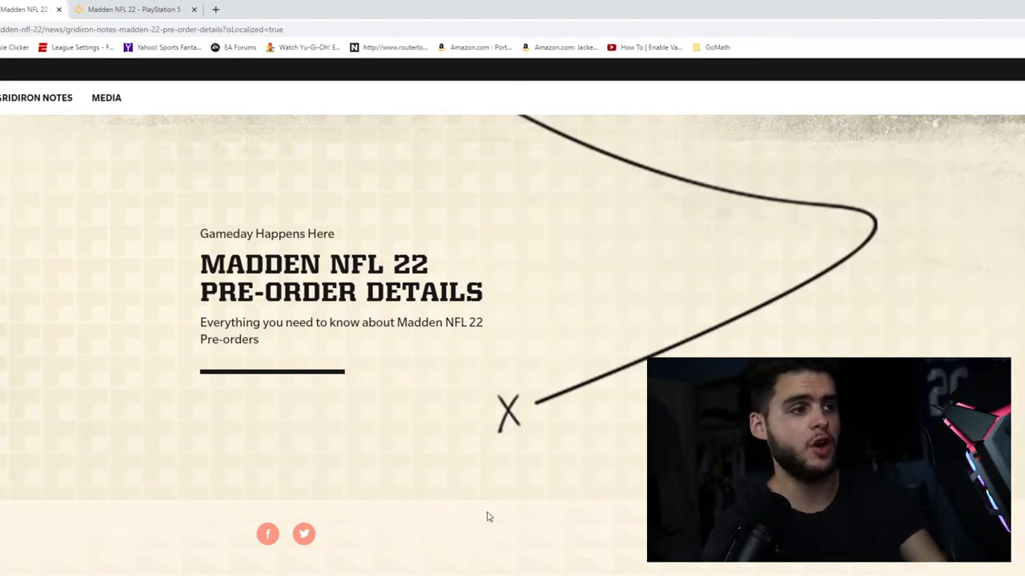
Scroll the pre-order article past the NFL Stars list to Community Questions and the Veteran Bonus
scroll("down", 3)
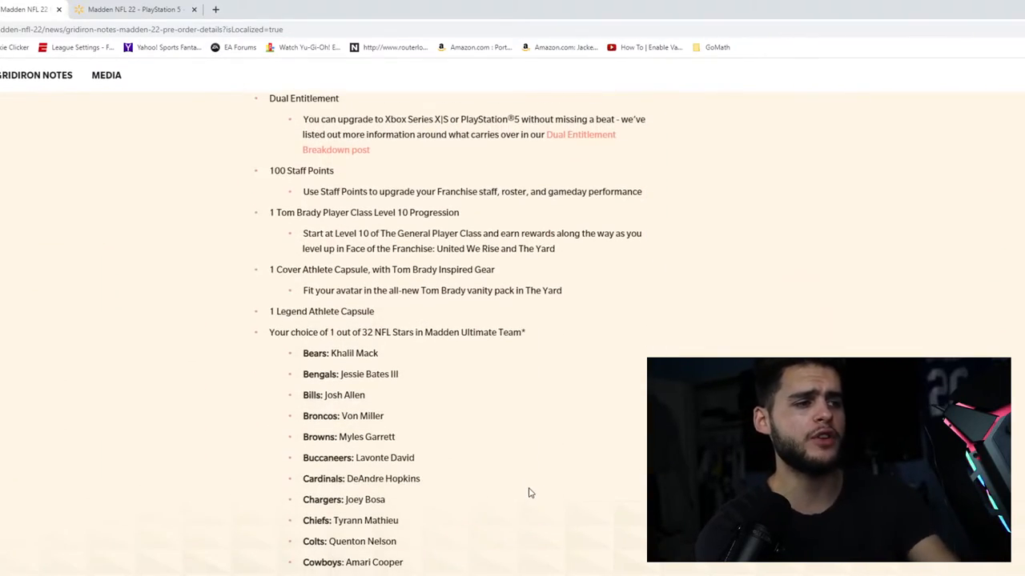
scroll("down", 3)
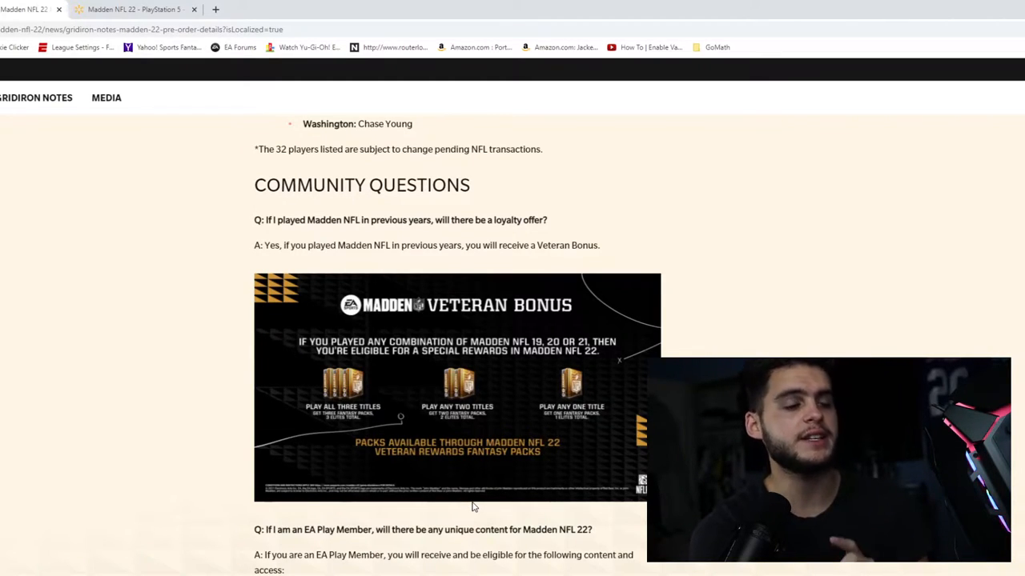
mouse_move(383, 460)
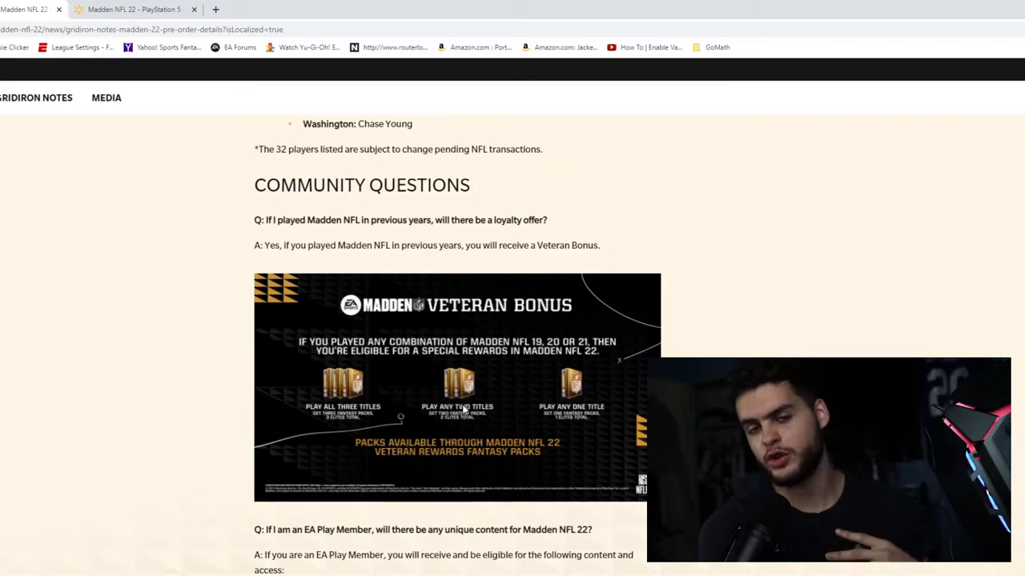
mouse_move(444, 494)
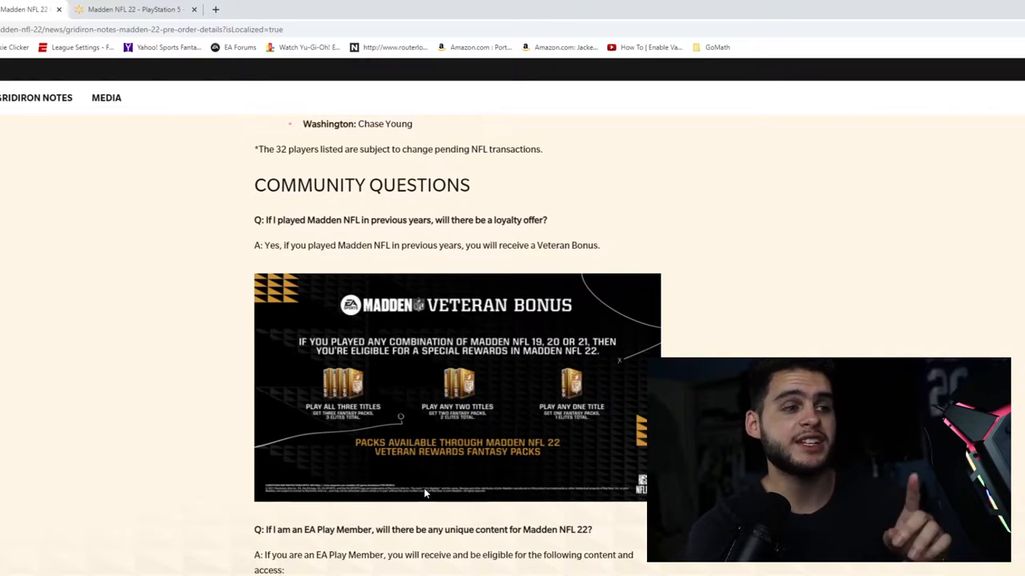
mouse_move(400, 542)
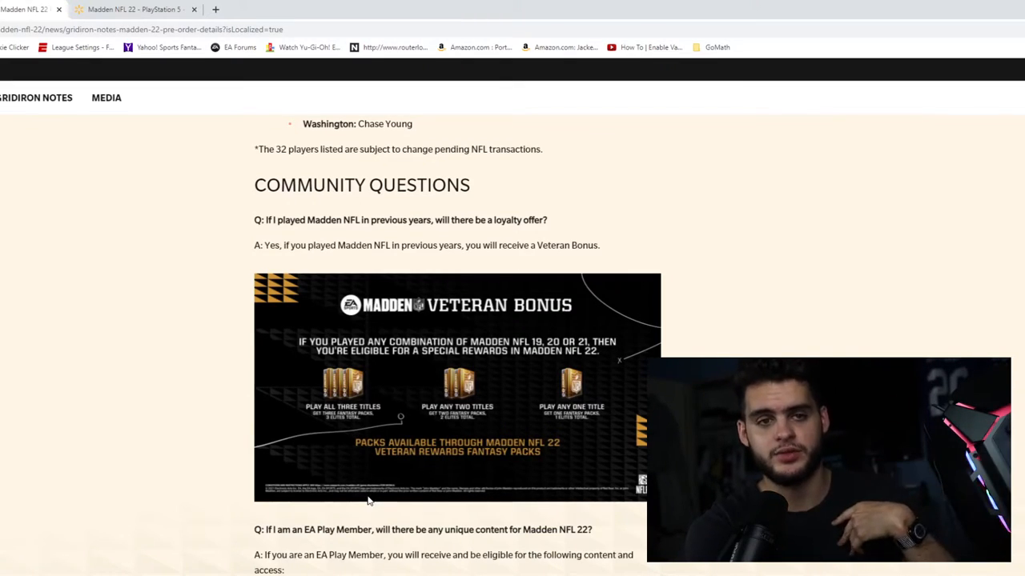
mouse_move(369, 509)
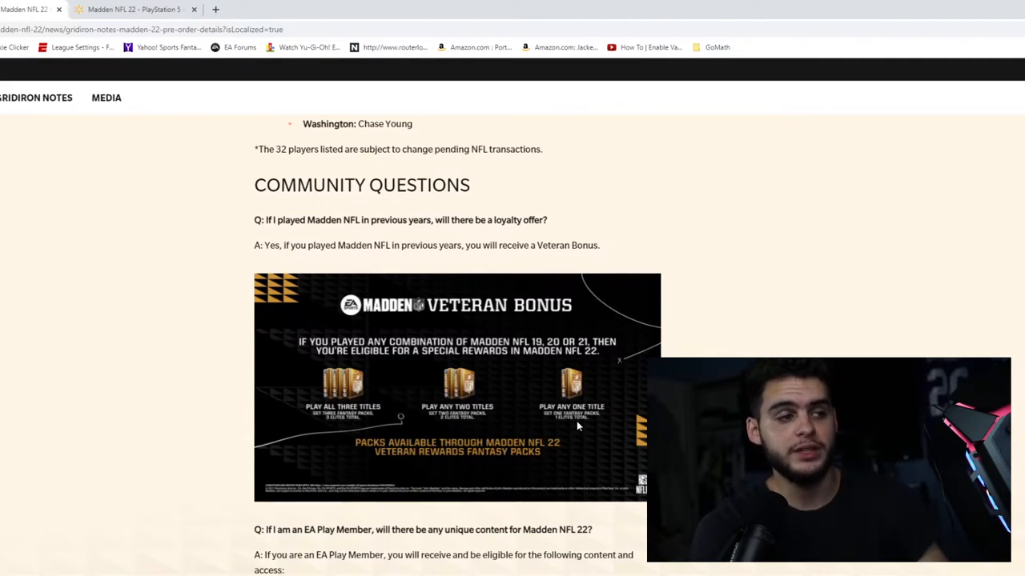
mouse_move(414, 388)
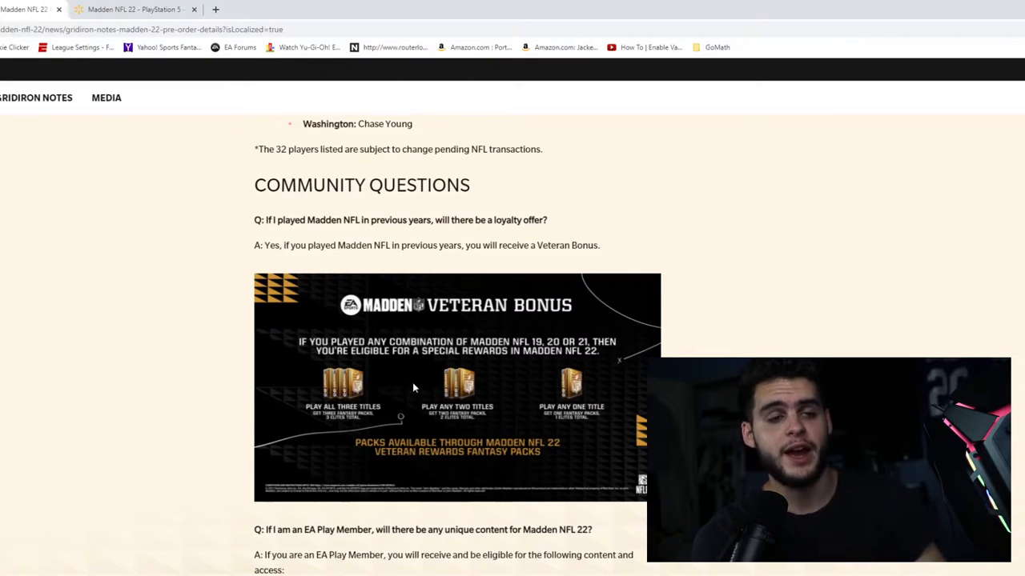
mouse_move(390, 443)
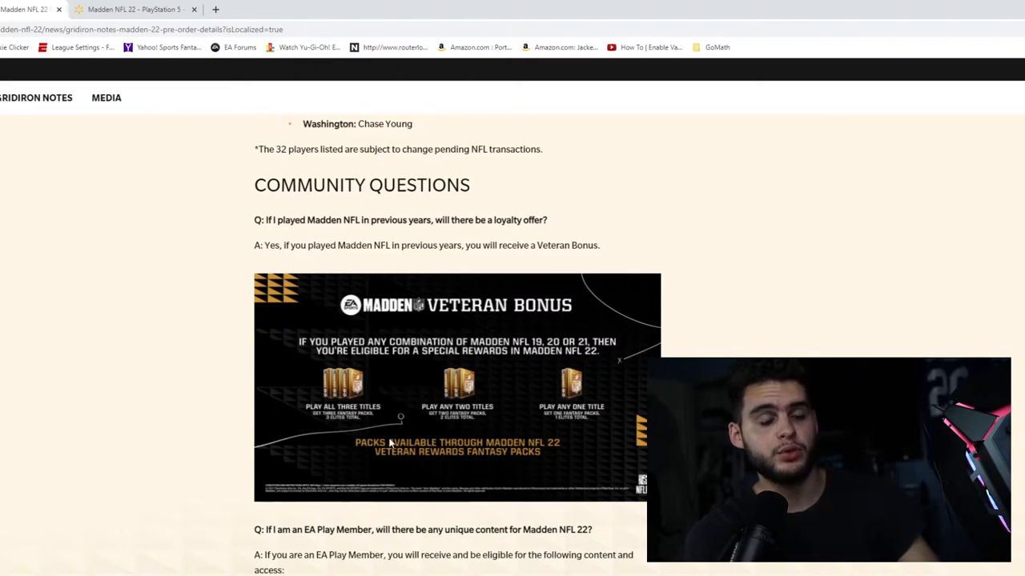
mouse_move(430, 458)
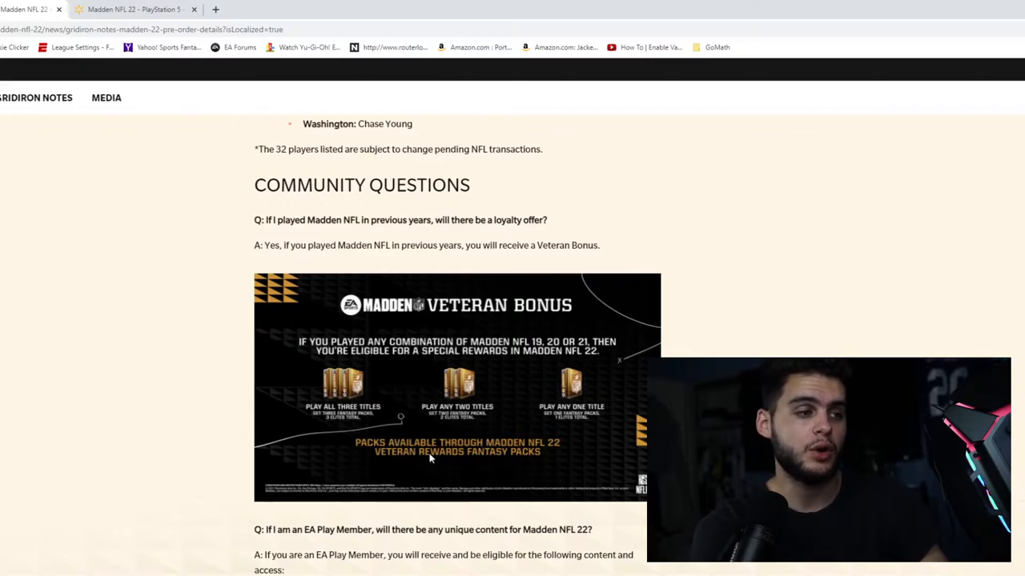
mouse_move(484, 455)
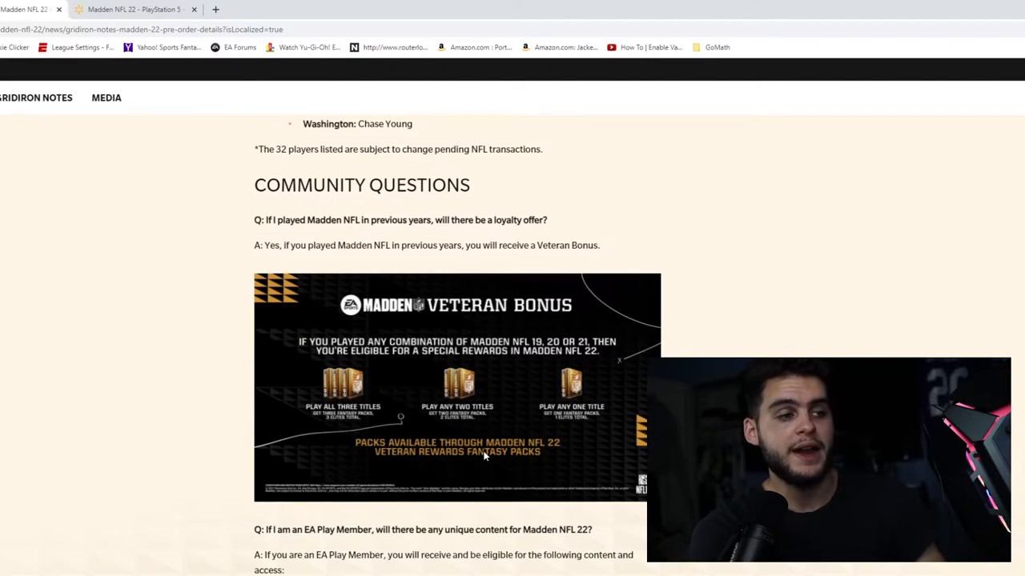
mouse_move(401, 471)
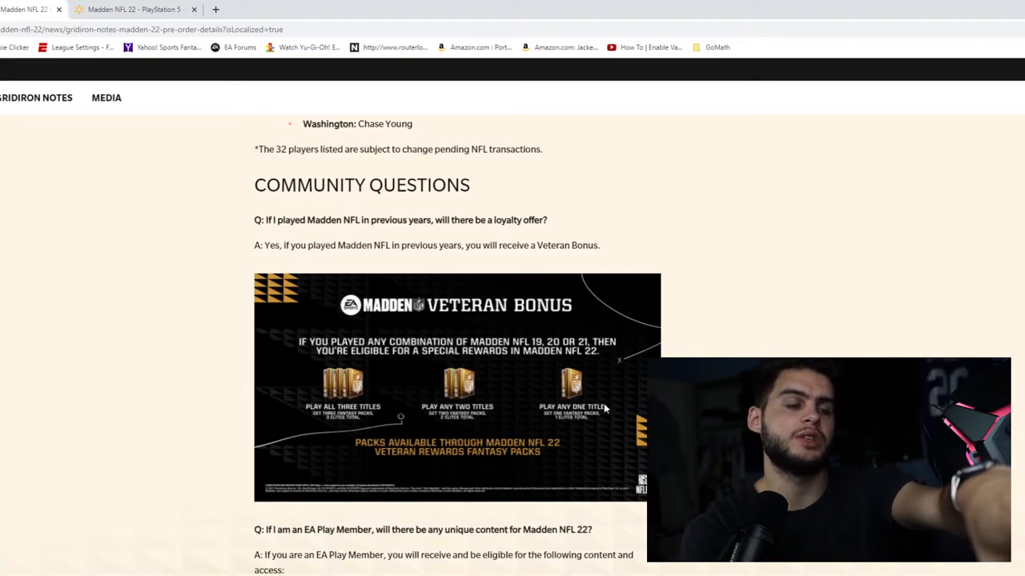
mouse_move(591, 407)
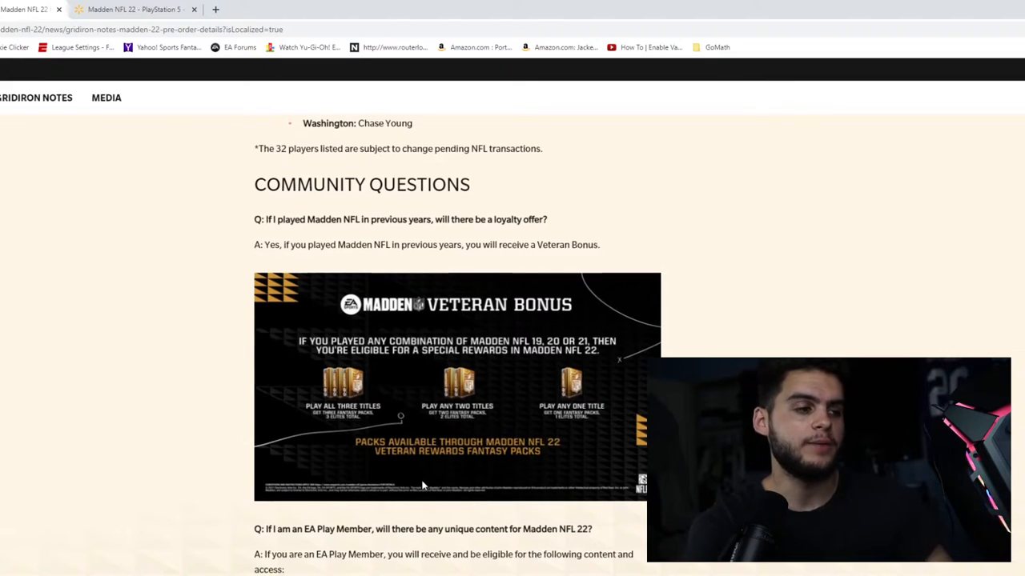
Scroll down to the EA Play Member question and EA Play Members heading
scroll("down", 3)
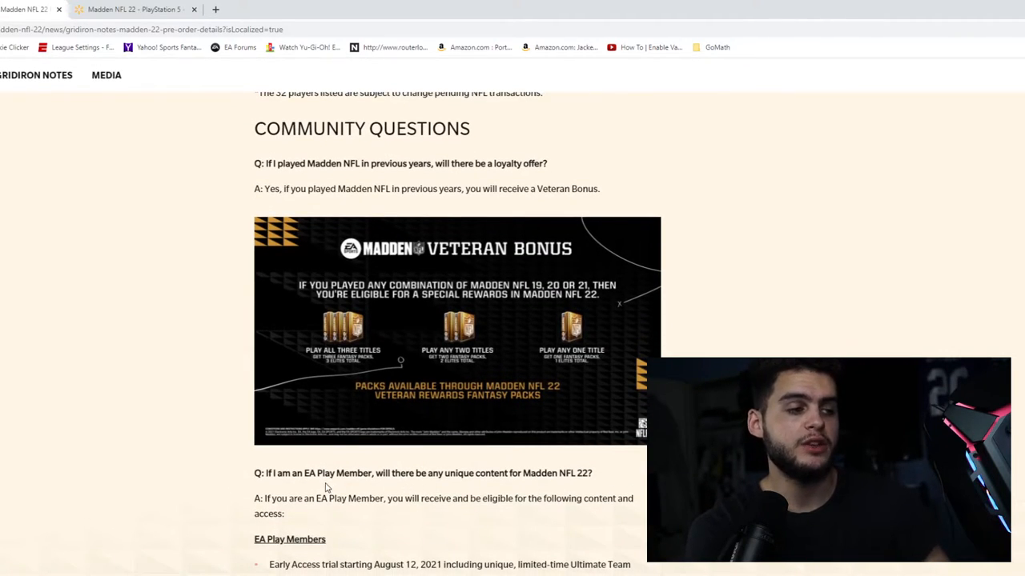
mouse_move(452, 512)
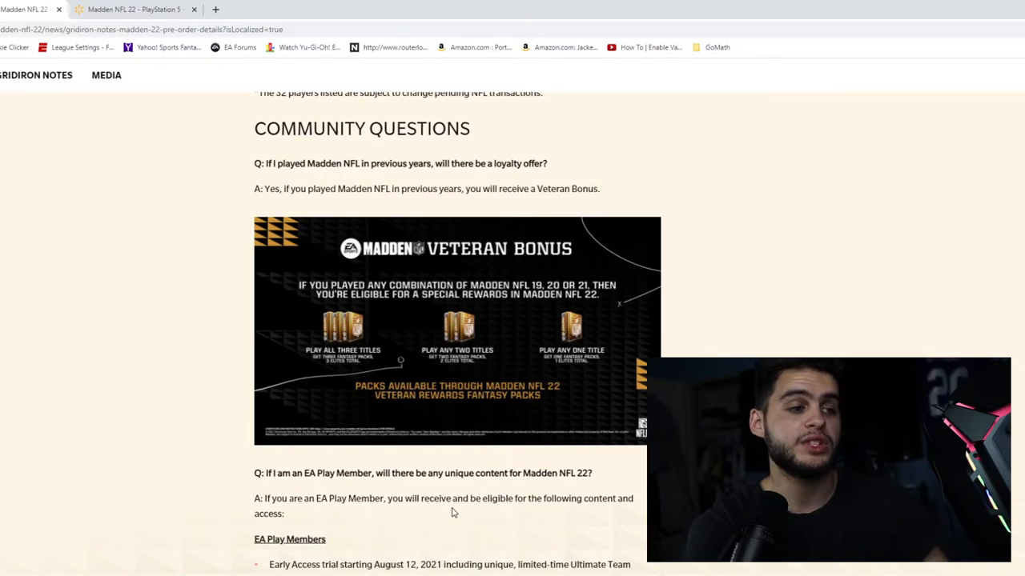
scroll("down", 3)
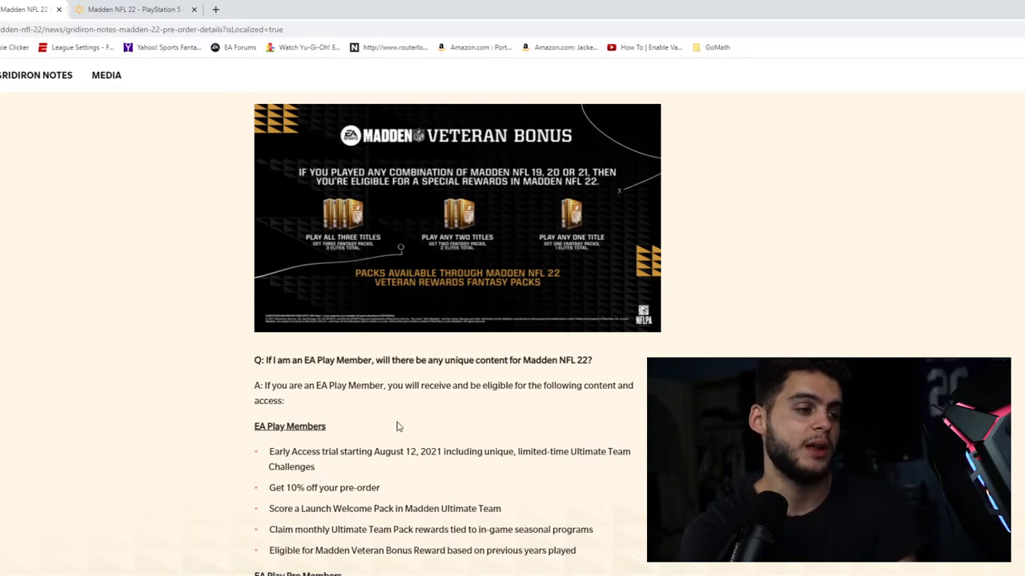
mouse_move(408, 451)
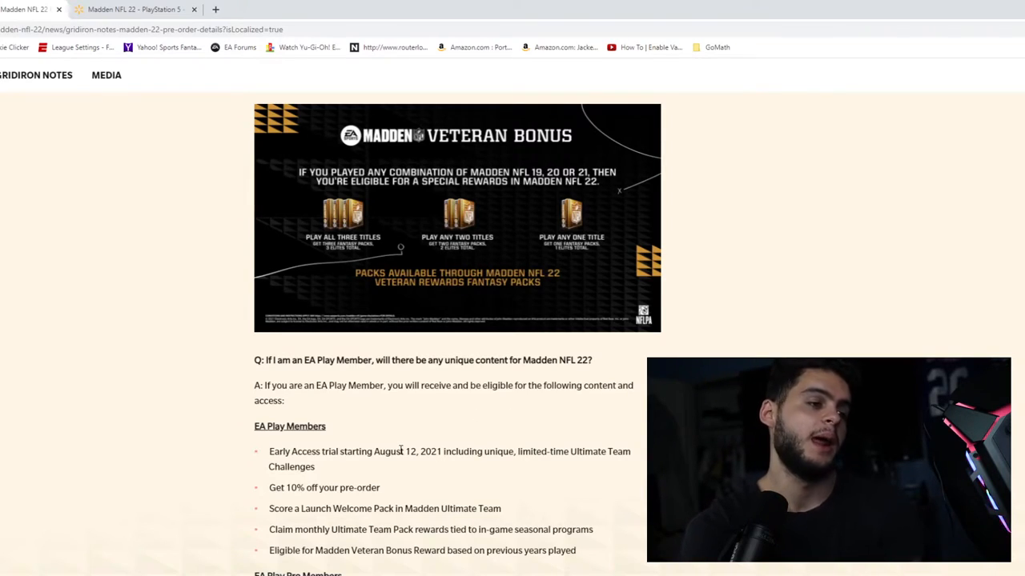
mouse_move(432, 498)
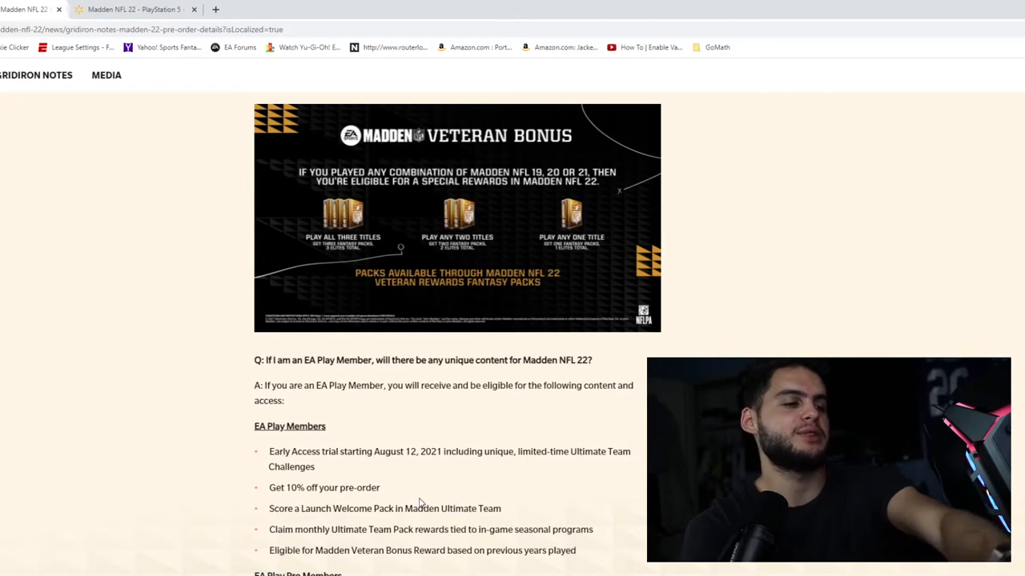
mouse_move(444, 487)
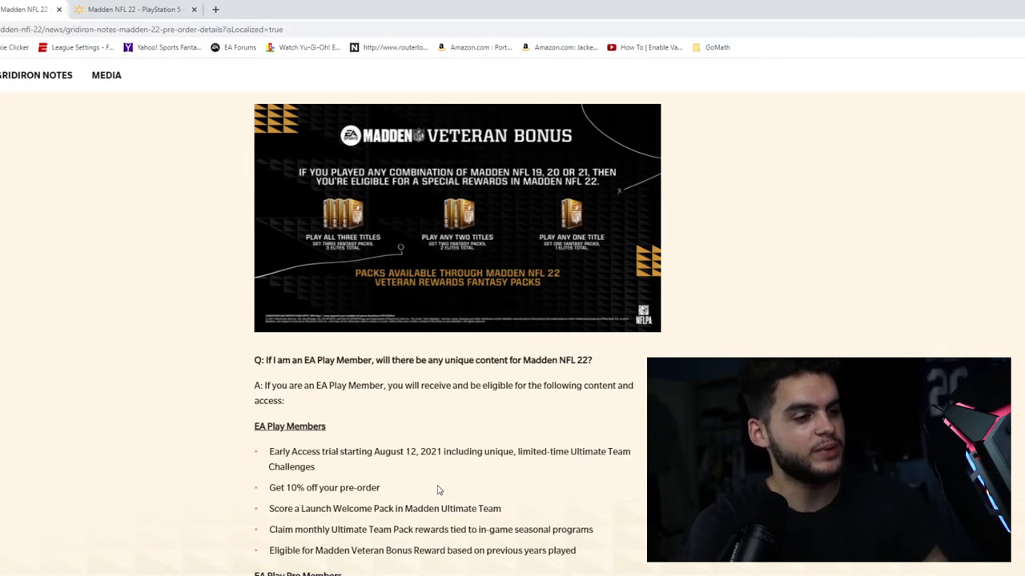
mouse_move(336, 503)
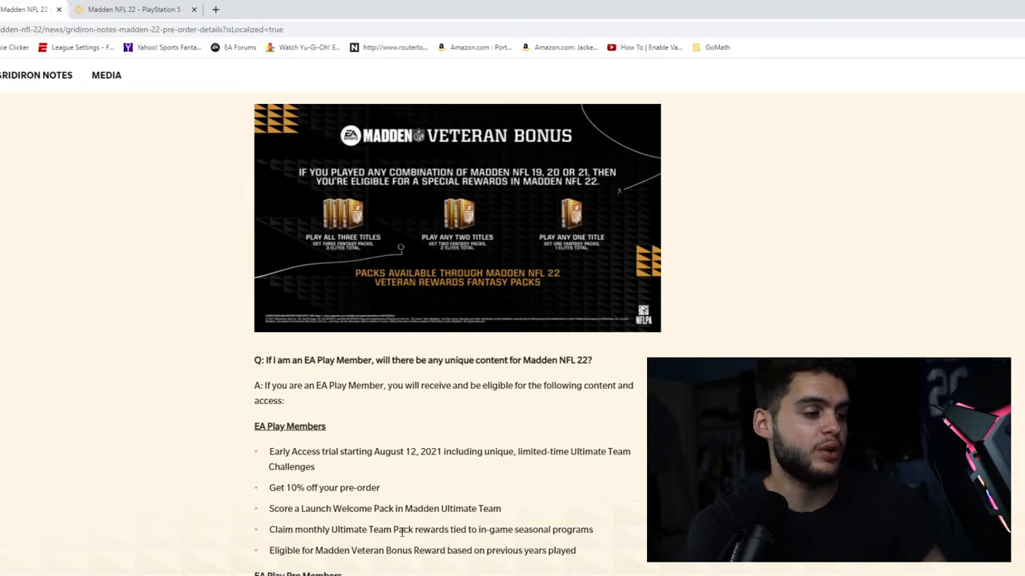
scroll("down", 3)
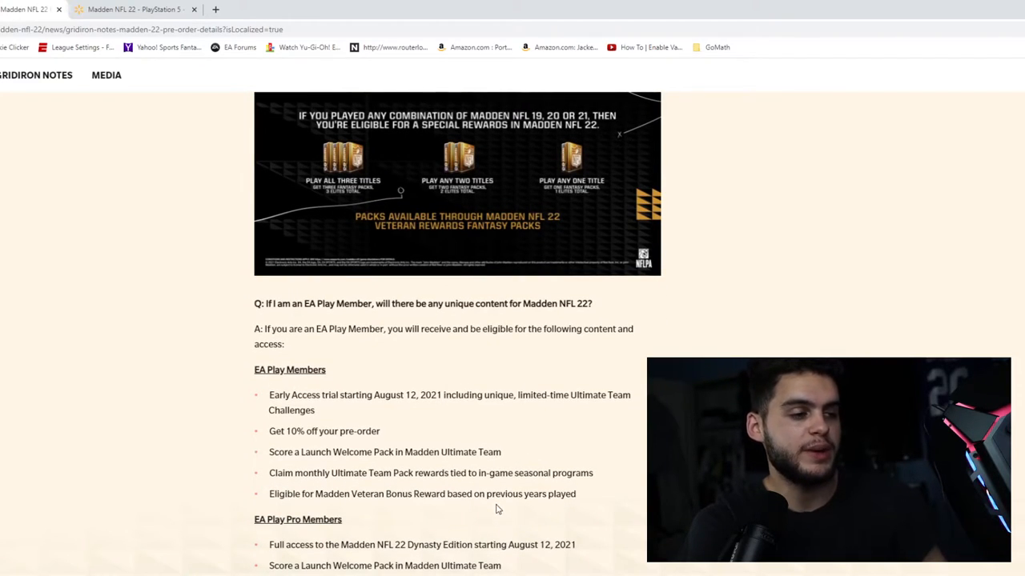
mouse_move(358, 487)
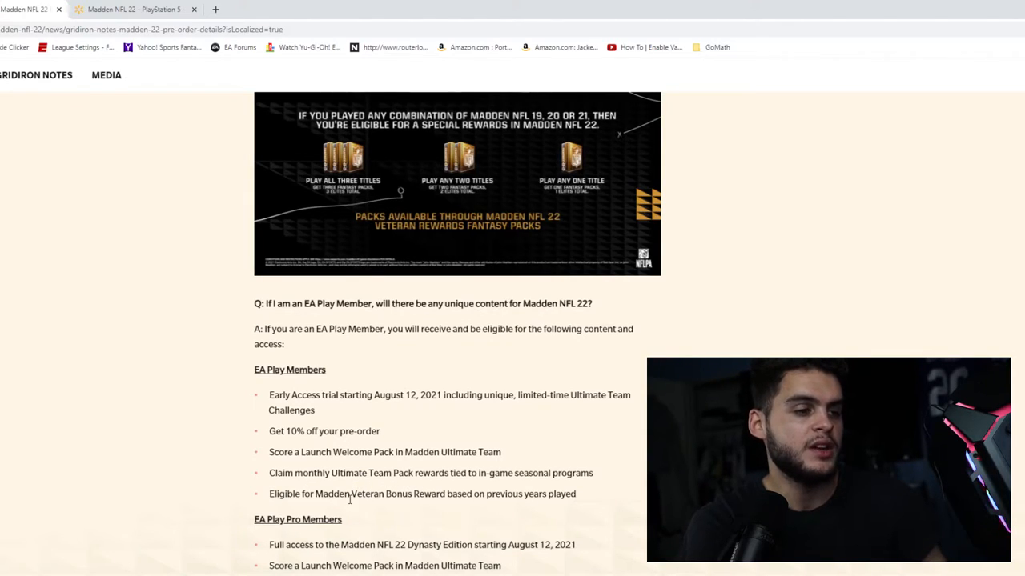
mouse_move(330, 442)
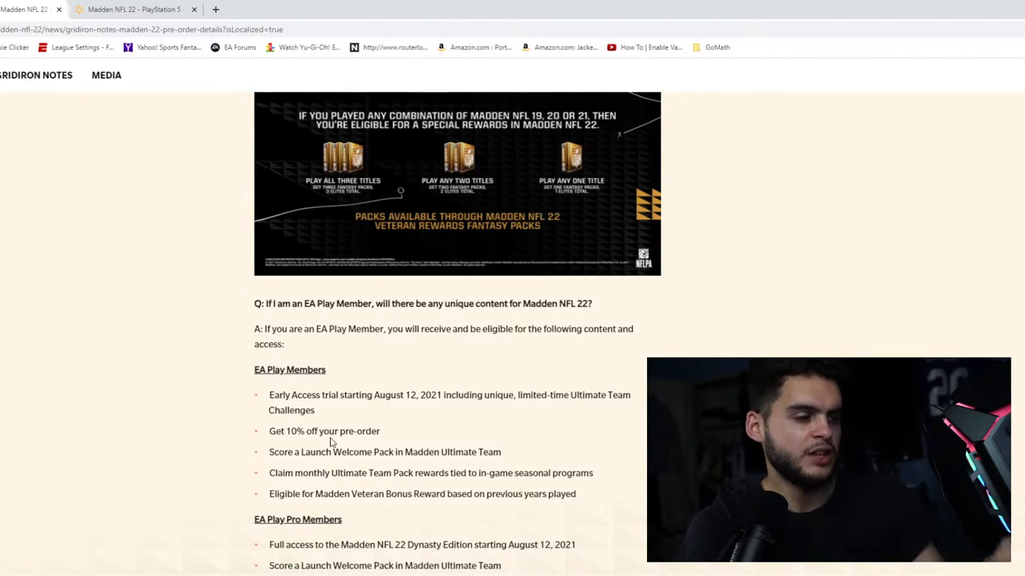
scroll("down", 3)
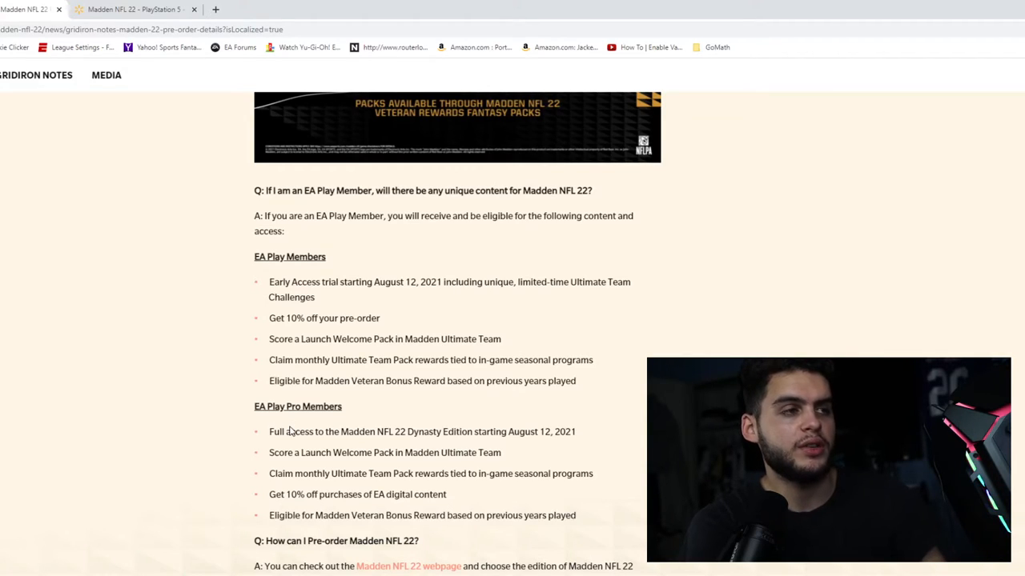
mouse_move(333, 417)
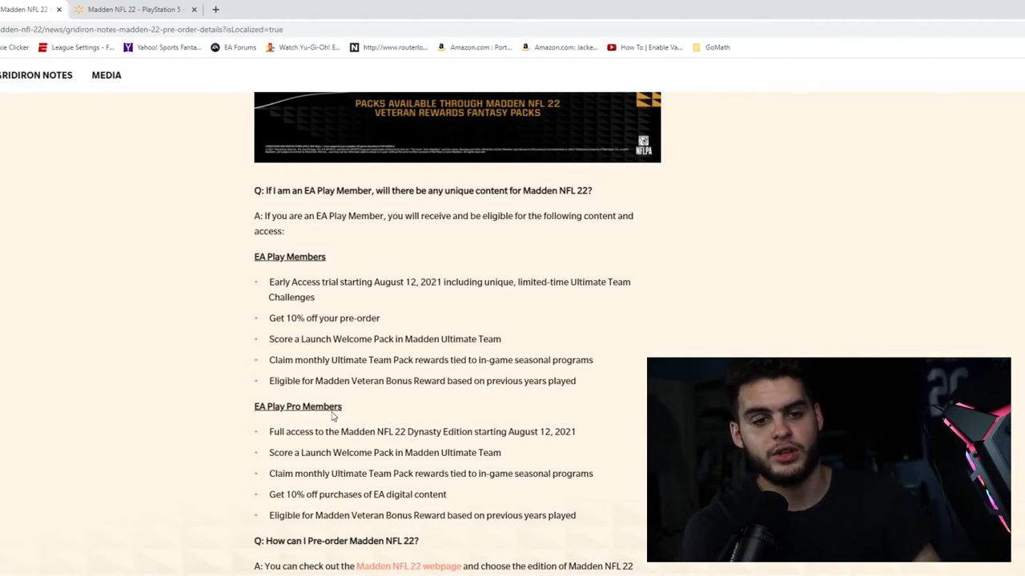
mouse_move(325, 451)
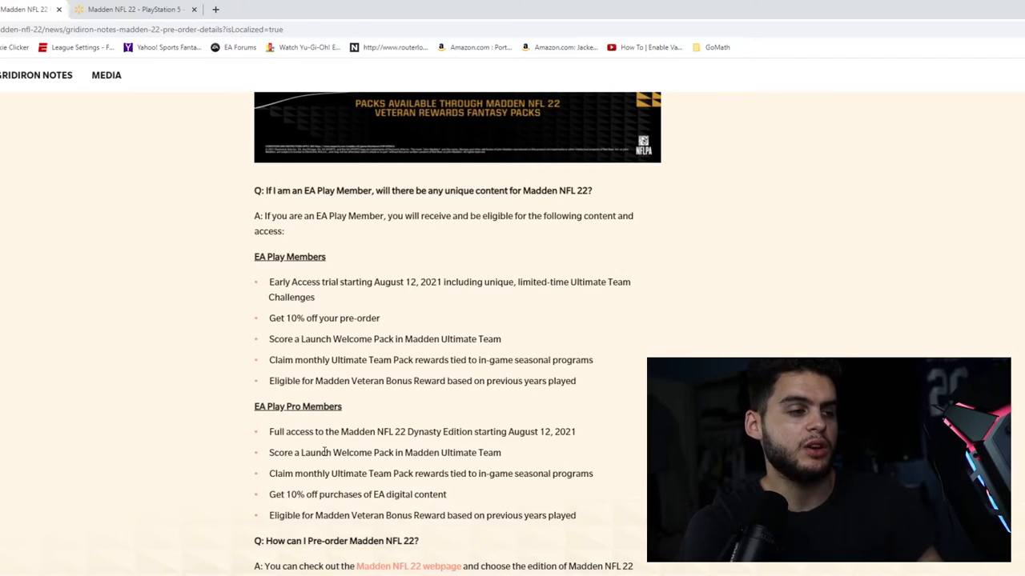
mouse_move(356, 492)
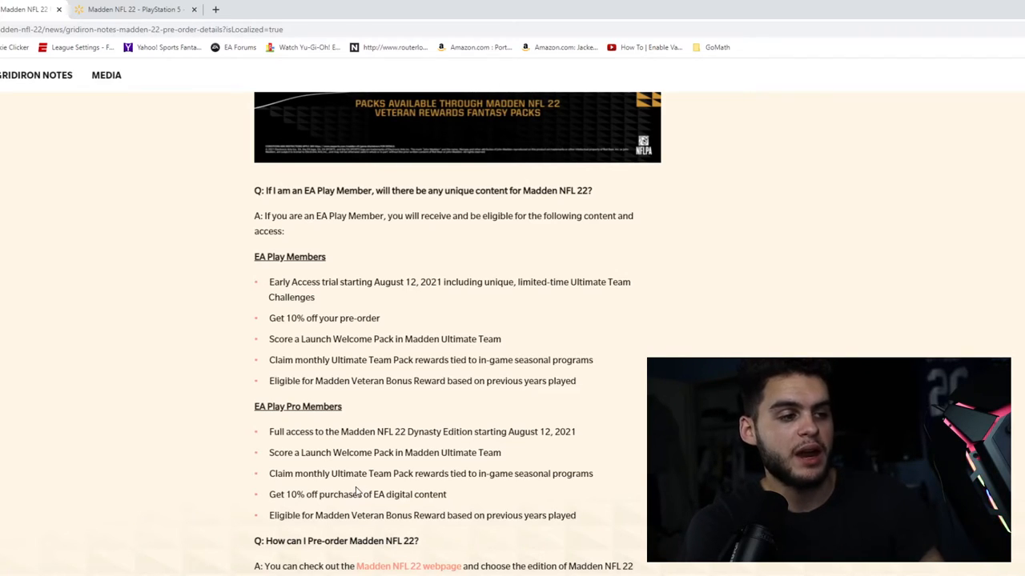
scroll("down", 3)
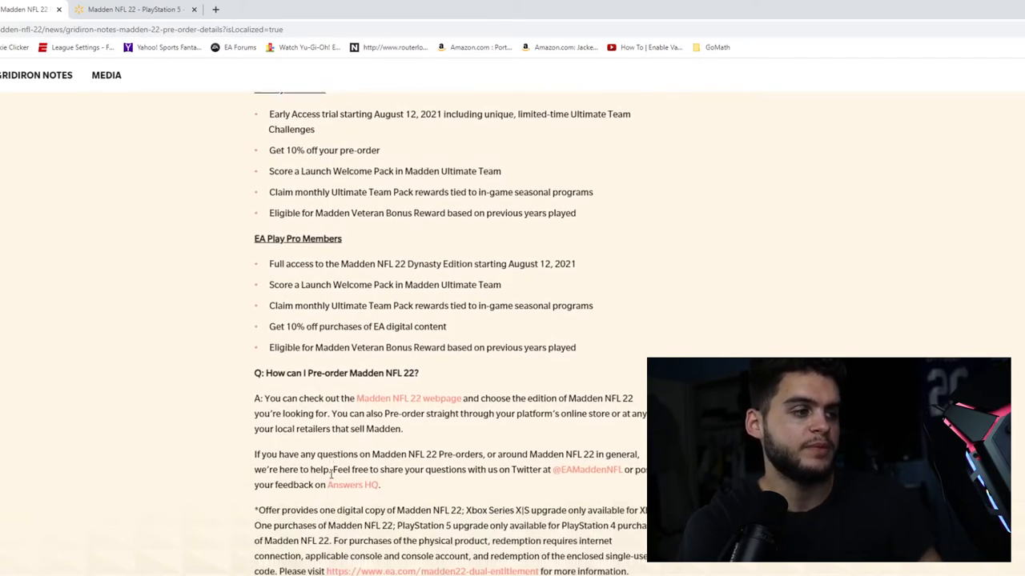
scroll("down", 3)
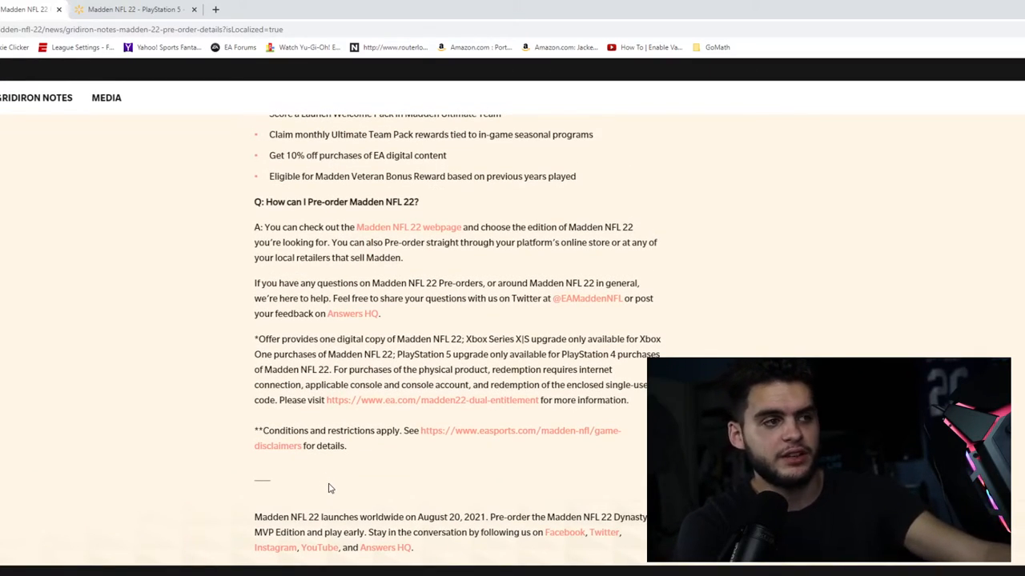
mouse_move(237, 115)
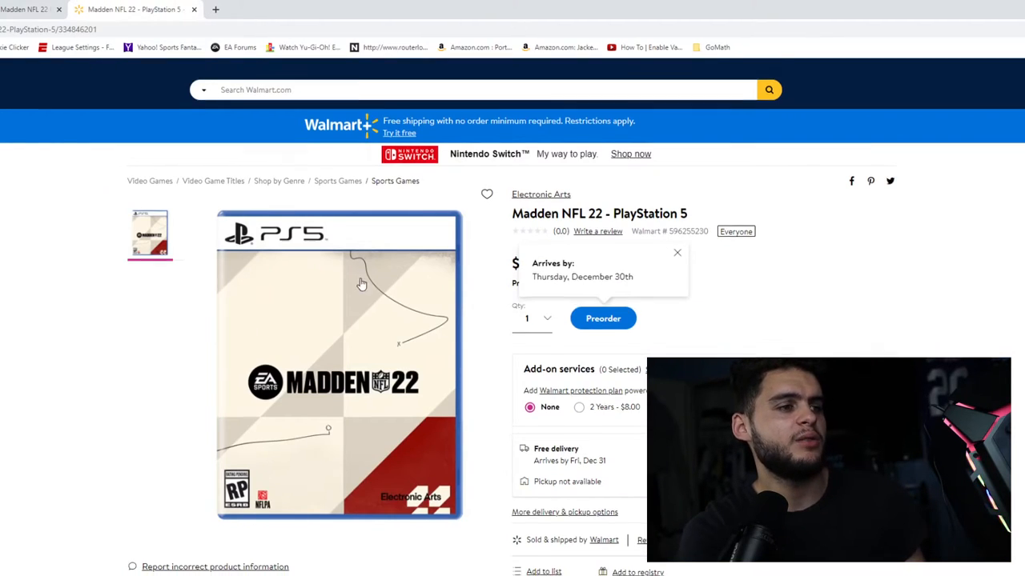
Review Walmart's PS5 listing pre-order bonuses, then view EA Play Pro Members benefits
scroll("down", 3)
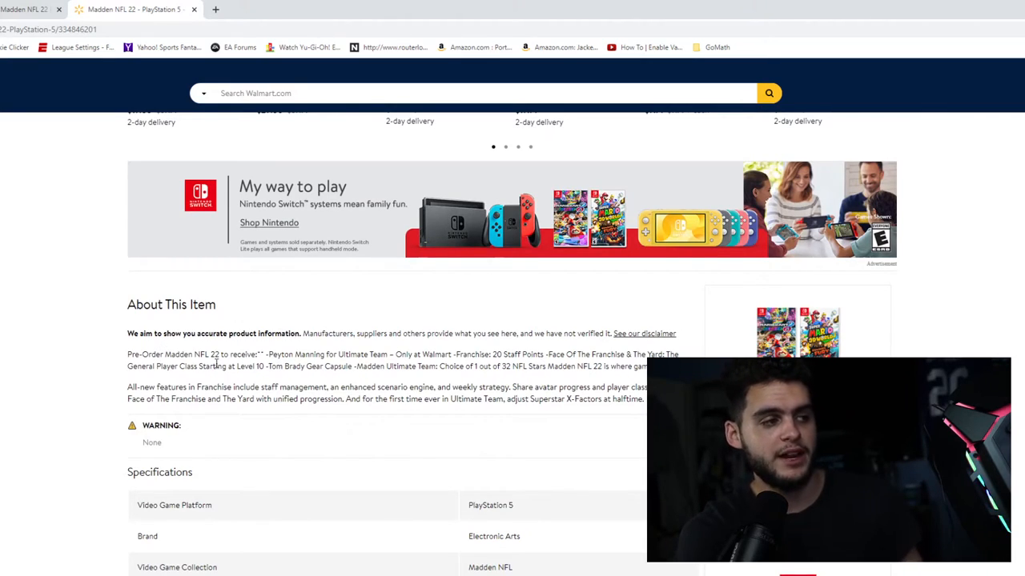
mouse_move(246, 367)
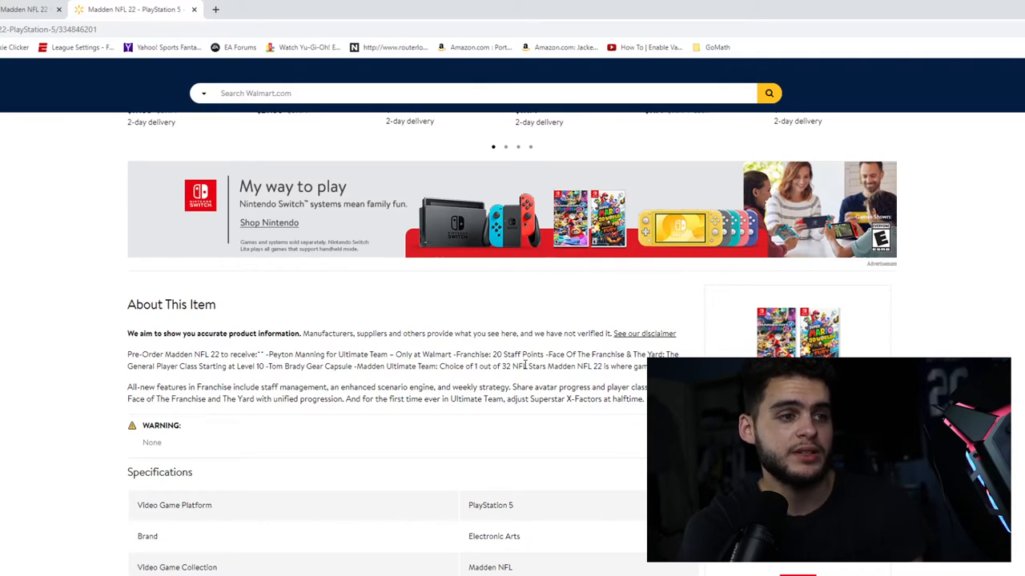
mouse_move(581, 352)
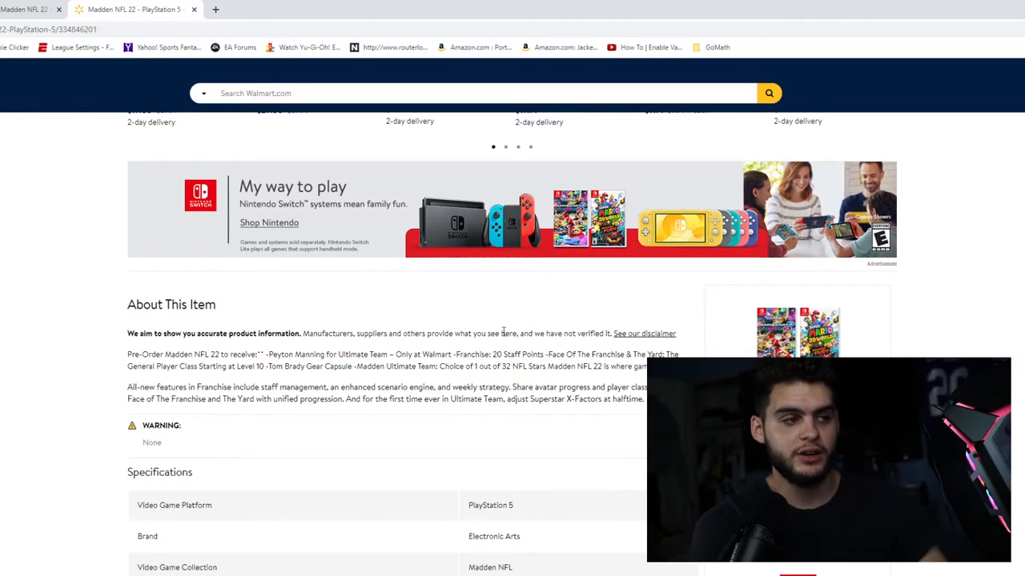
mouse_move(483, 426)
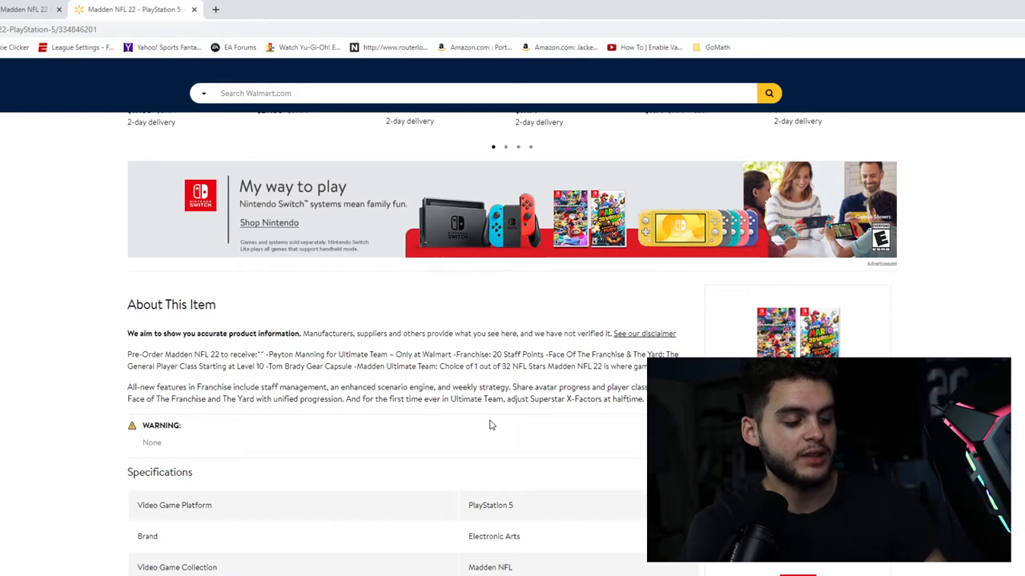
scroll("down", 3)
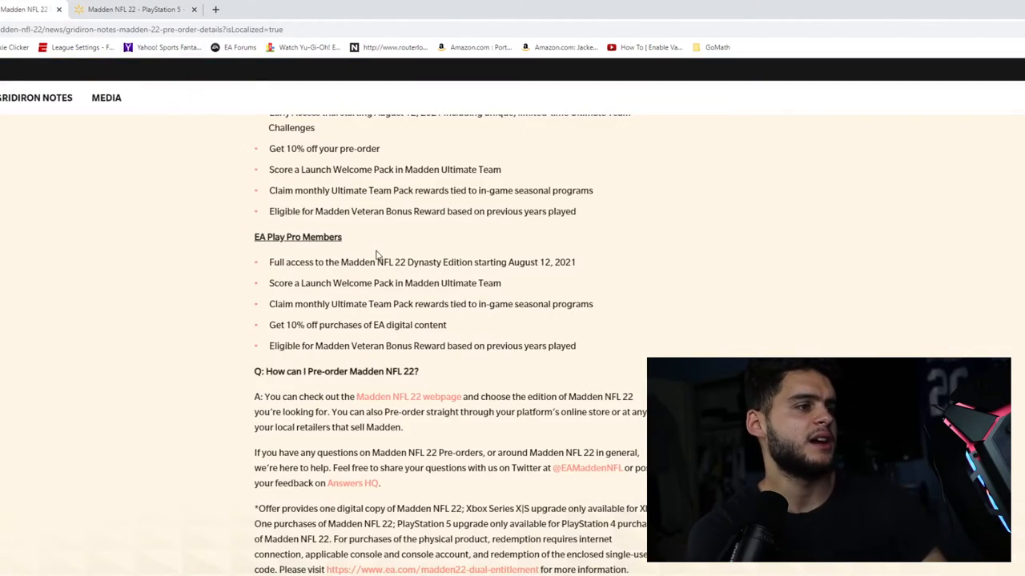
Check the Walmart listing again and scroll the EA article up to the 32 NFL Stars list
scroll("up", 3)
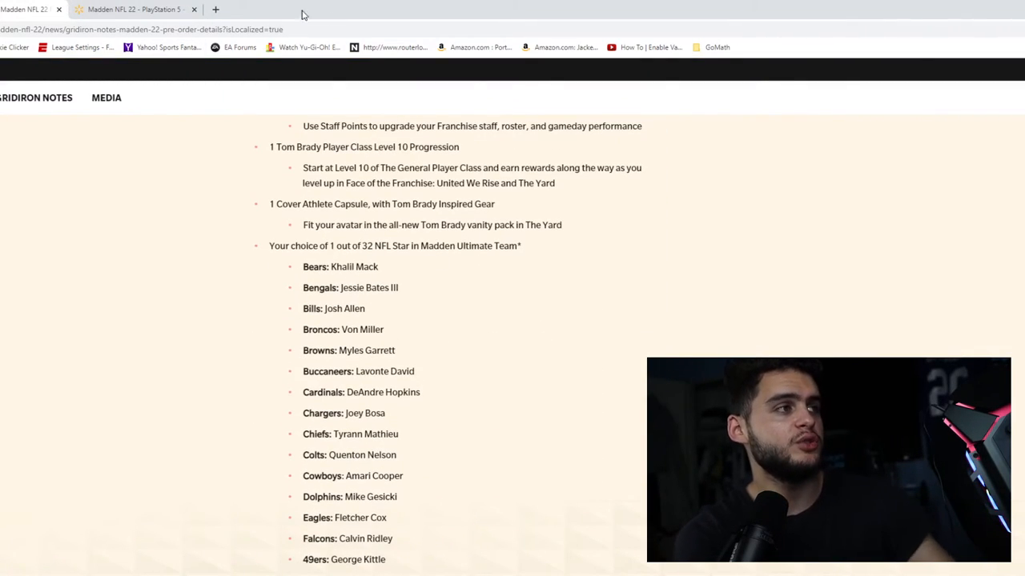
left_click(132, 9)
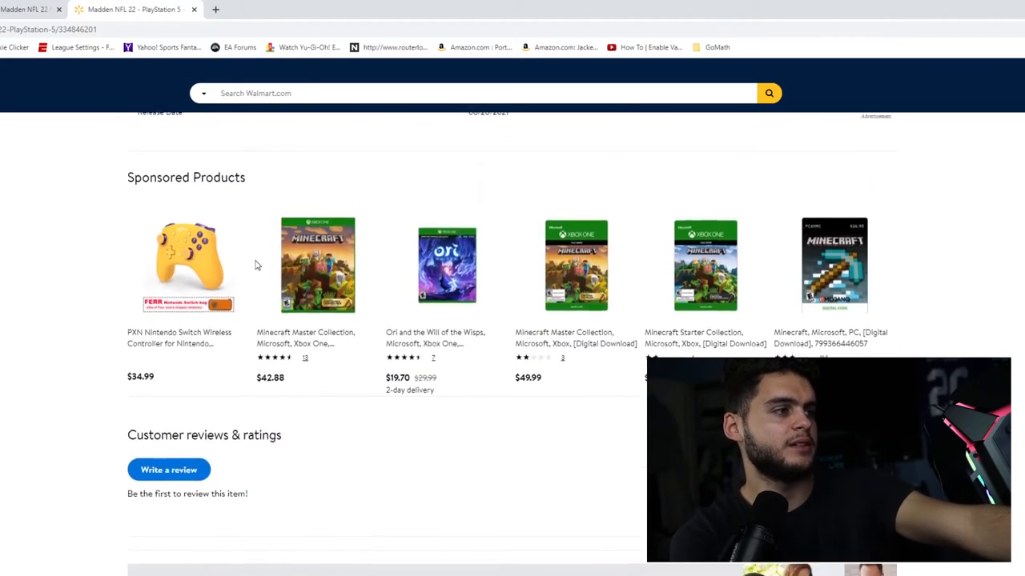
scroll("up", 3)
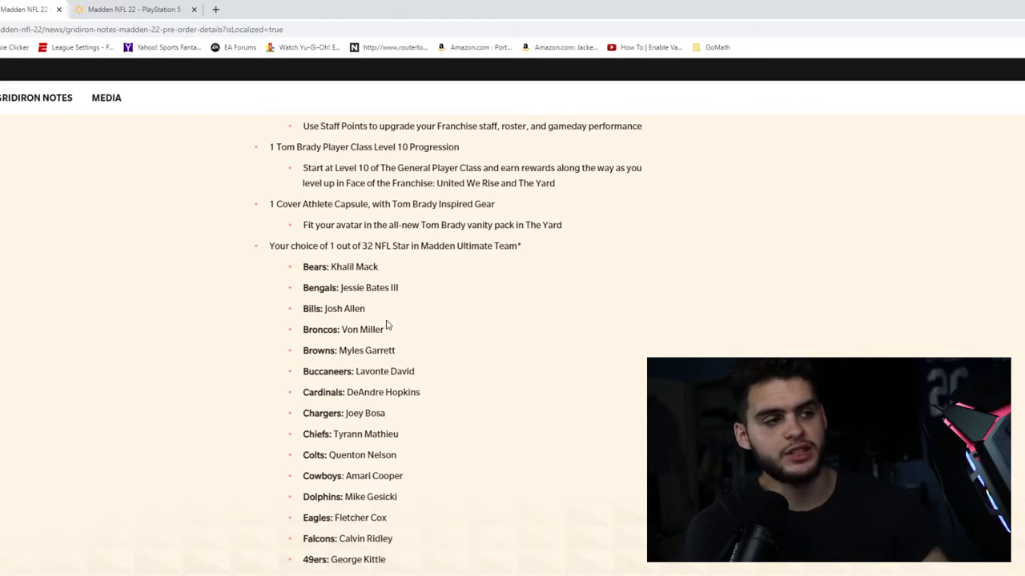
mouse_move(338, 268)
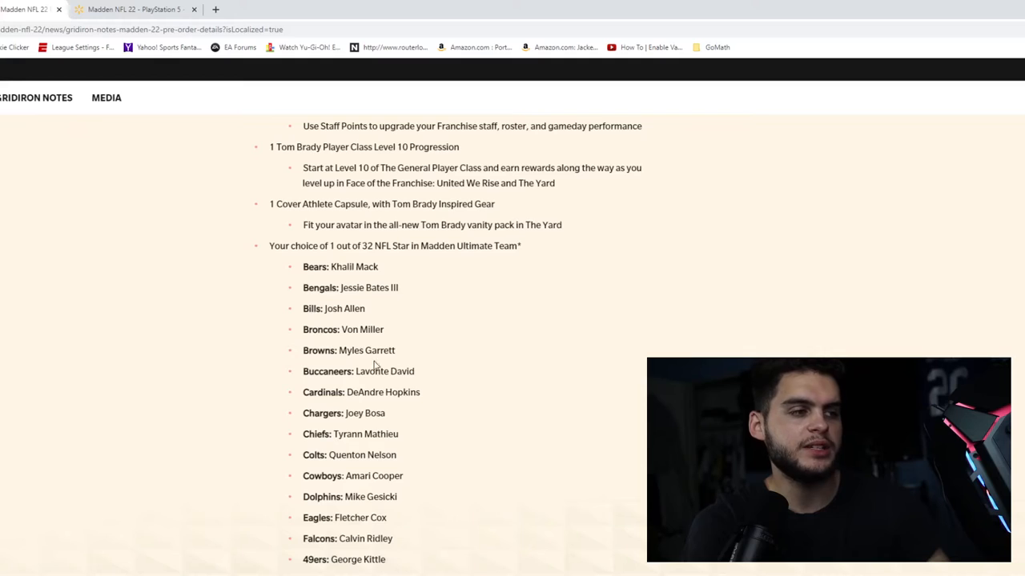
scroll("down", 3)
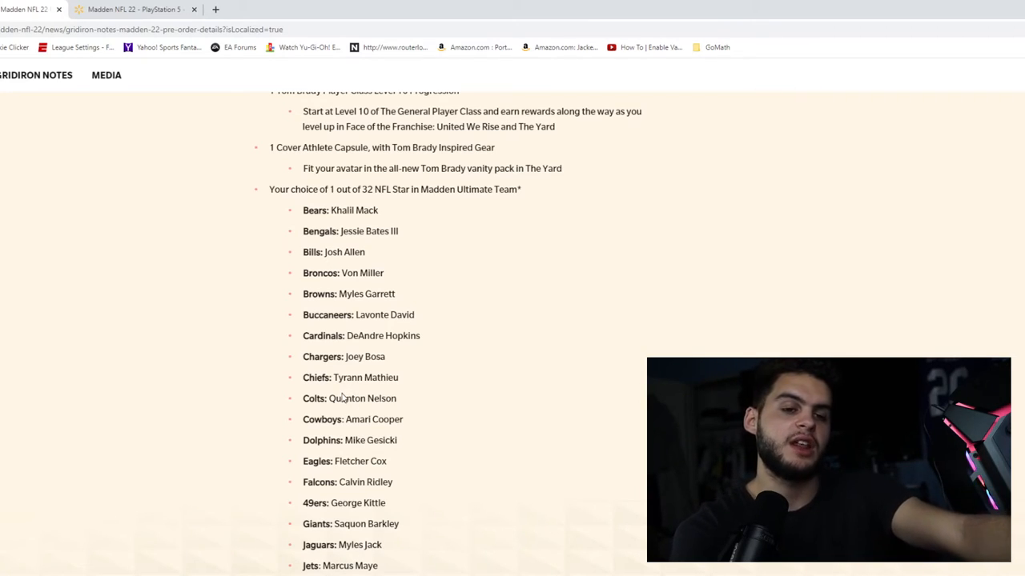
mouse_move(369, 410)
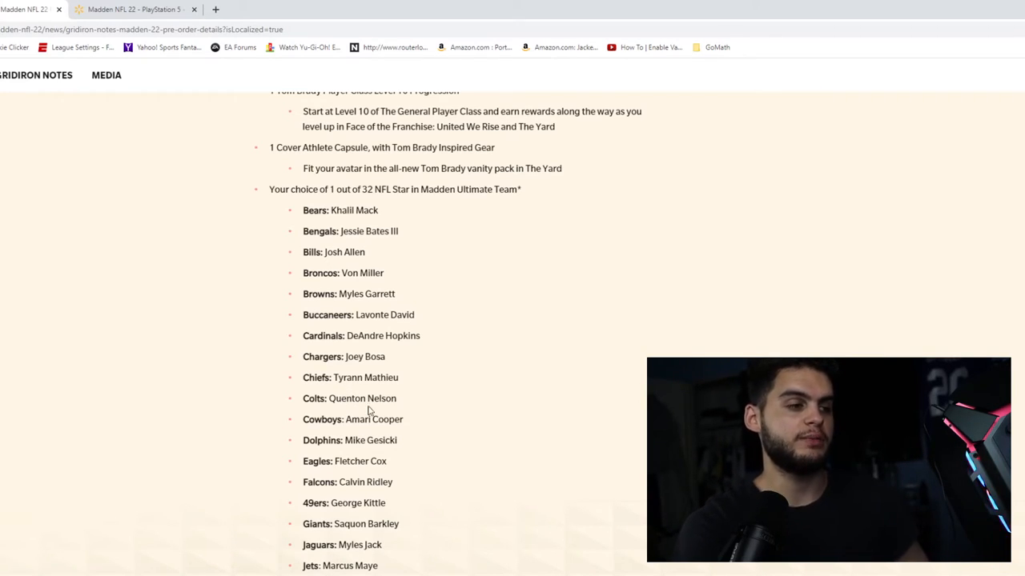
scroll("down", 3)
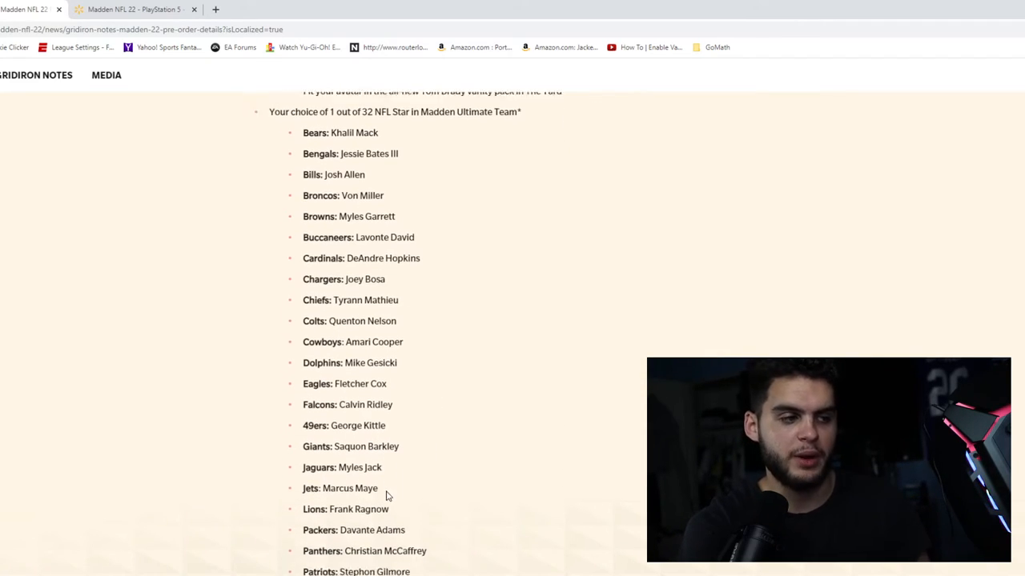
right_click(443, 449)
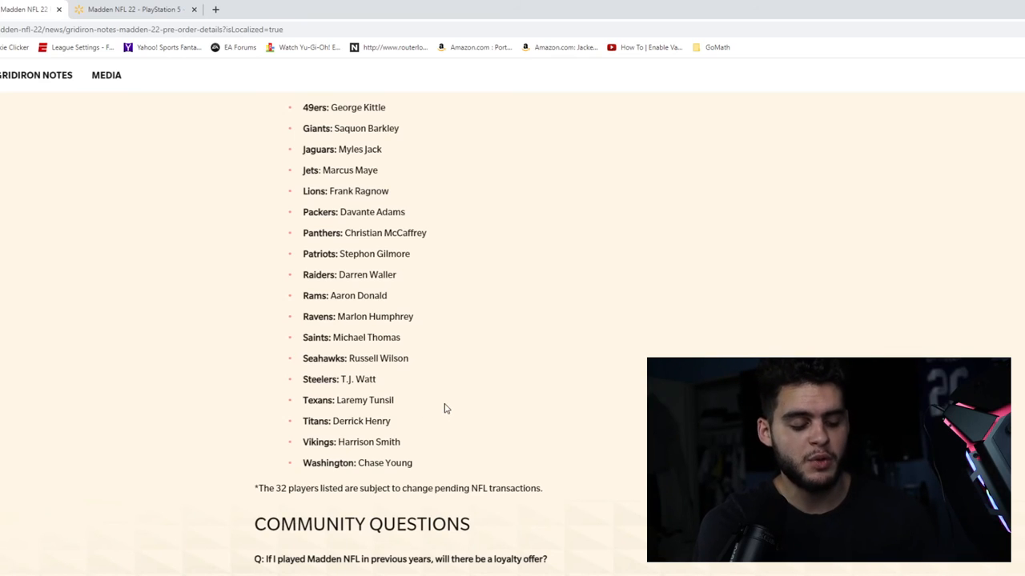
mouse_move(383, 454)
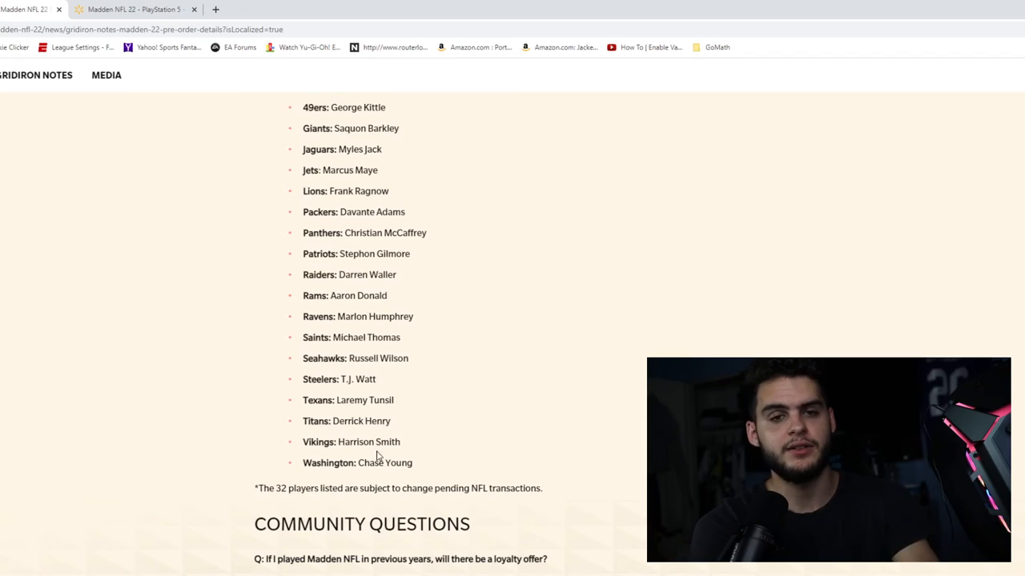
mouse_move(386, 455)
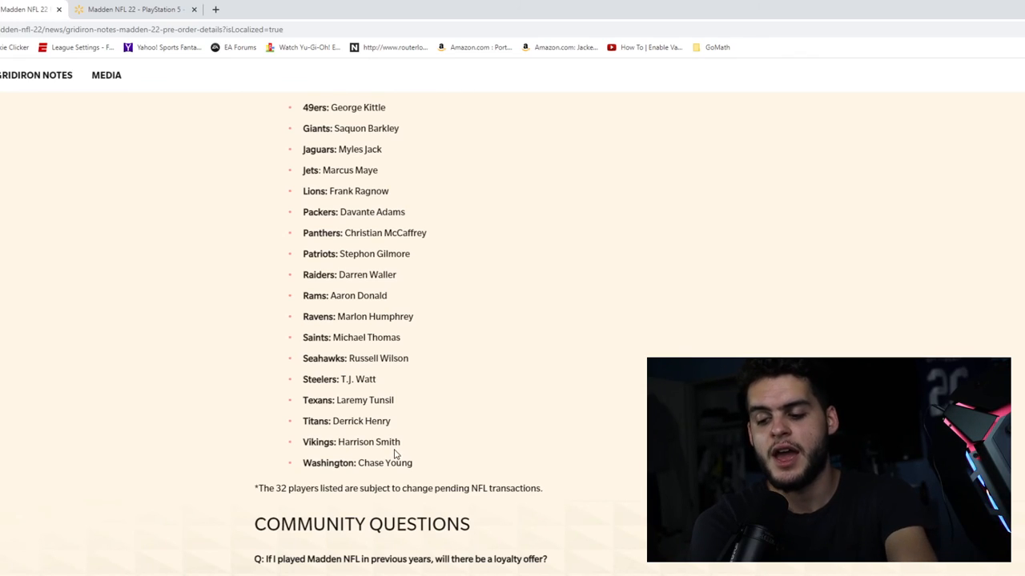